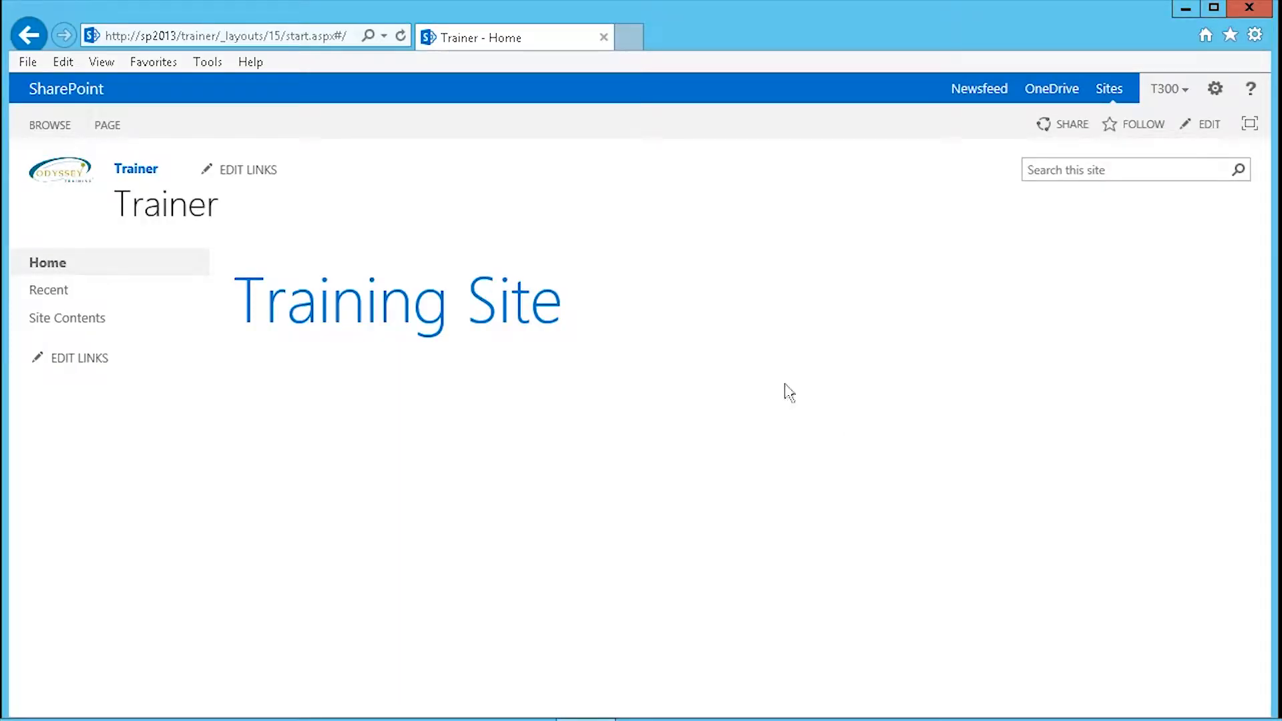
mouse_move(778, 386)
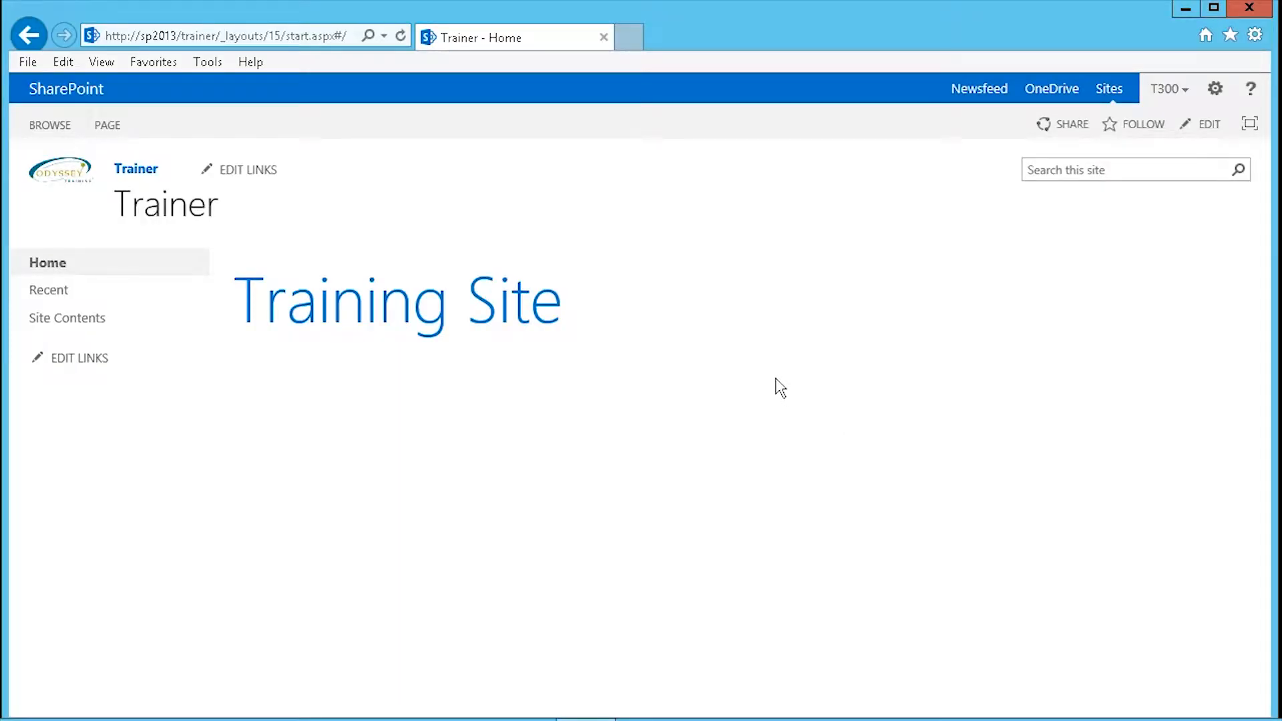
mouse_move(759, 380)
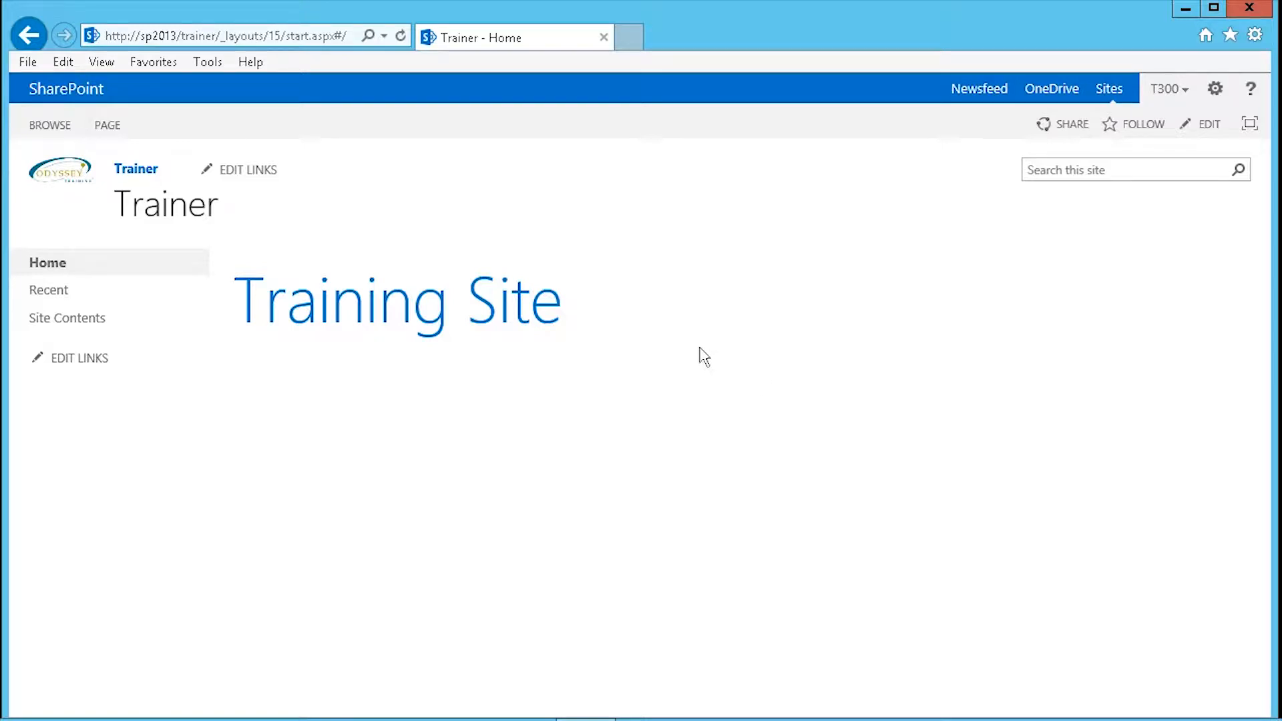
mouse_move(262, 491)
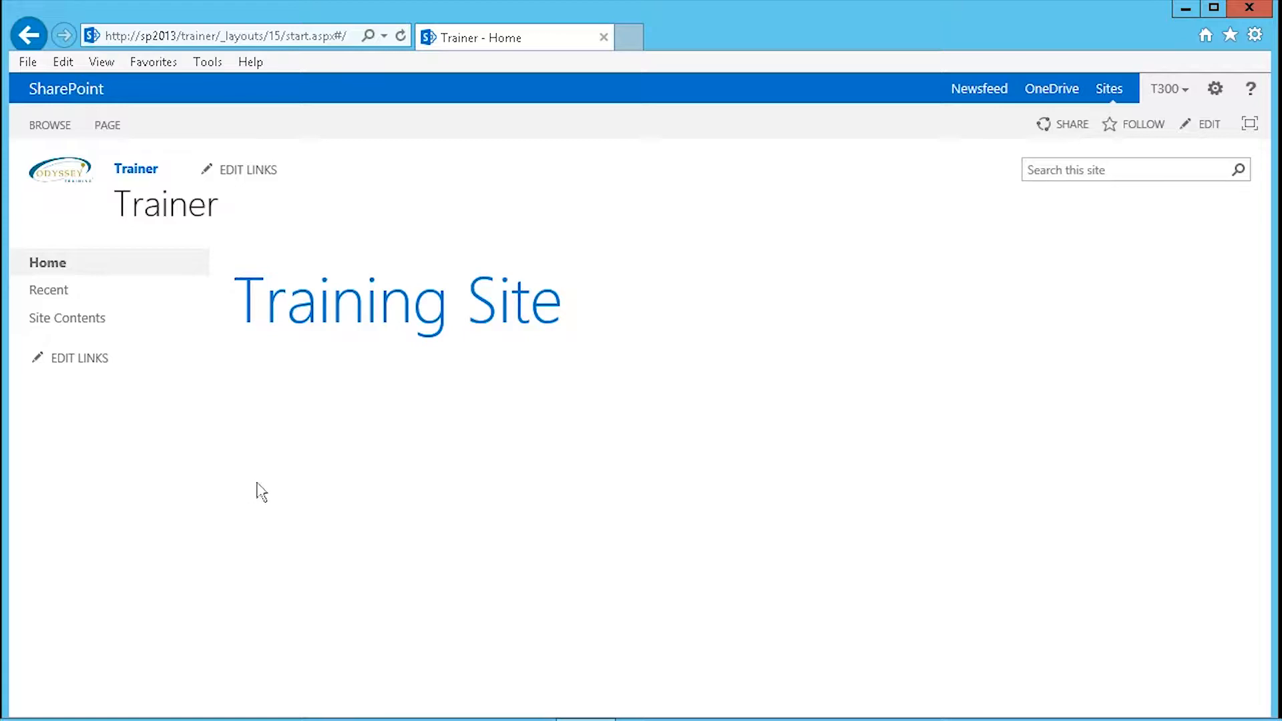
mouse_move(1217, 102)
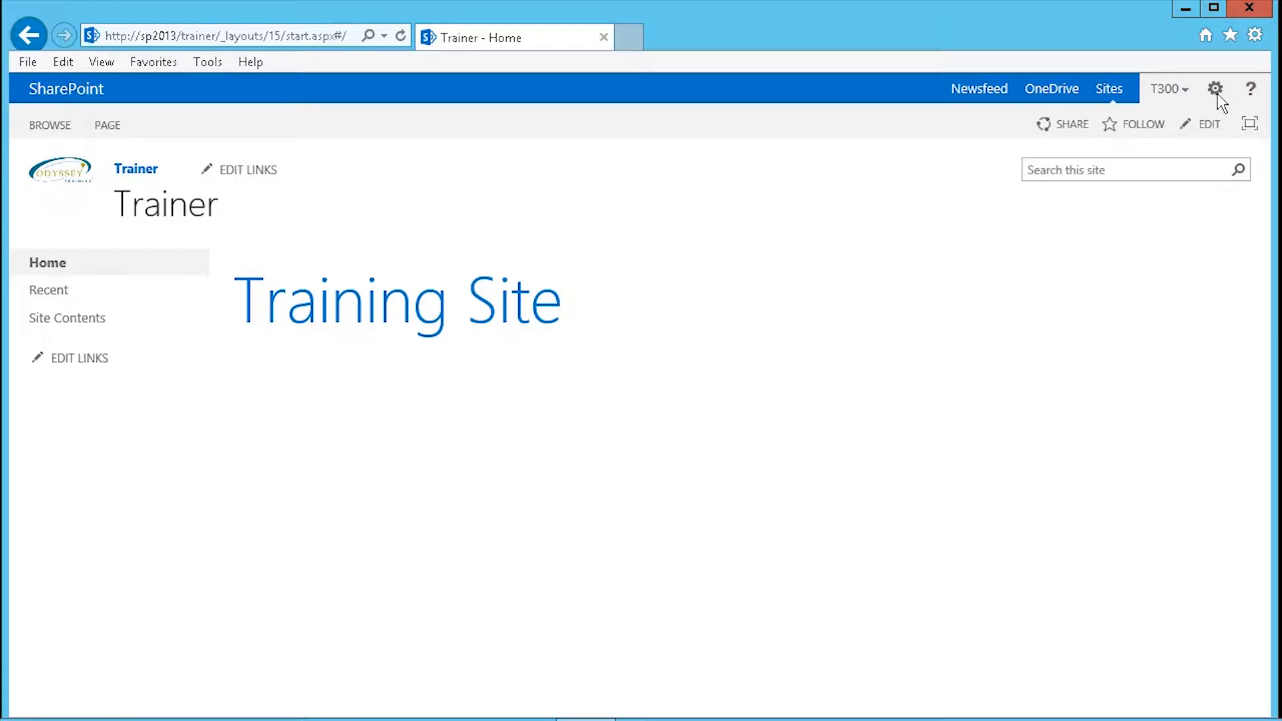
Step: Go to the Trainer site's Site Contents from the Settings gear menu
click(1216, 89)
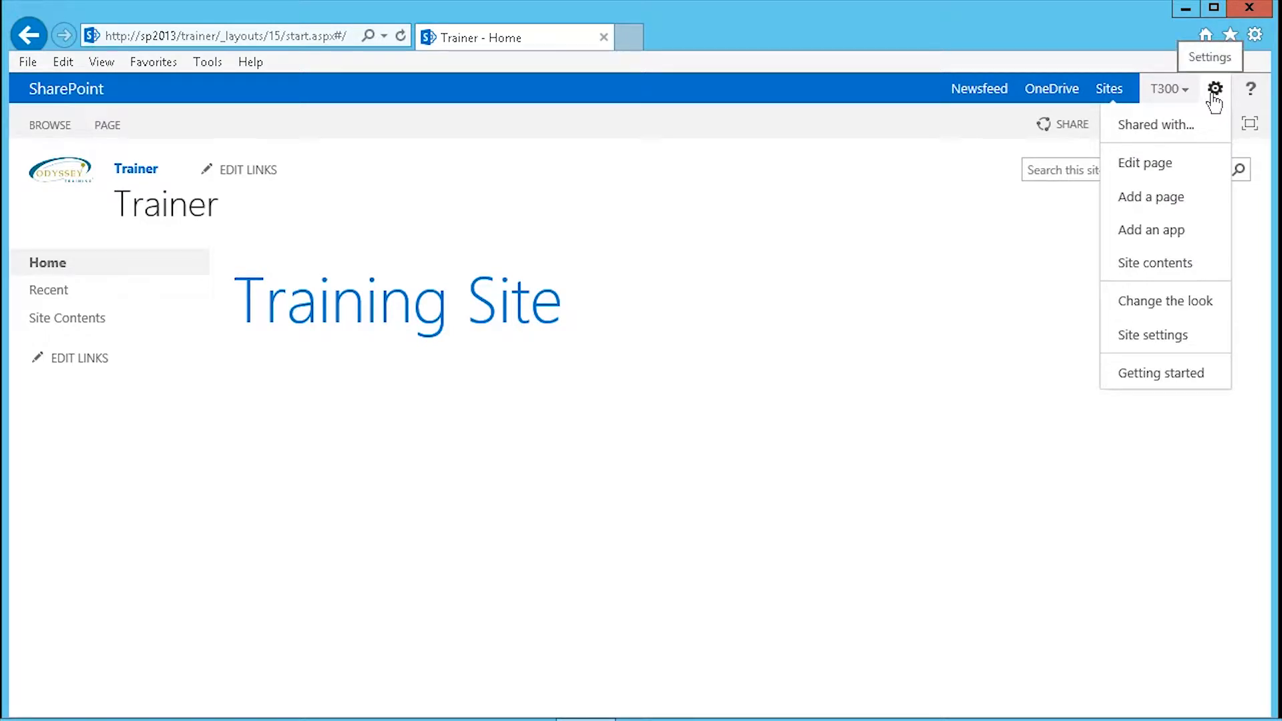
mouse_move(1155, 262)
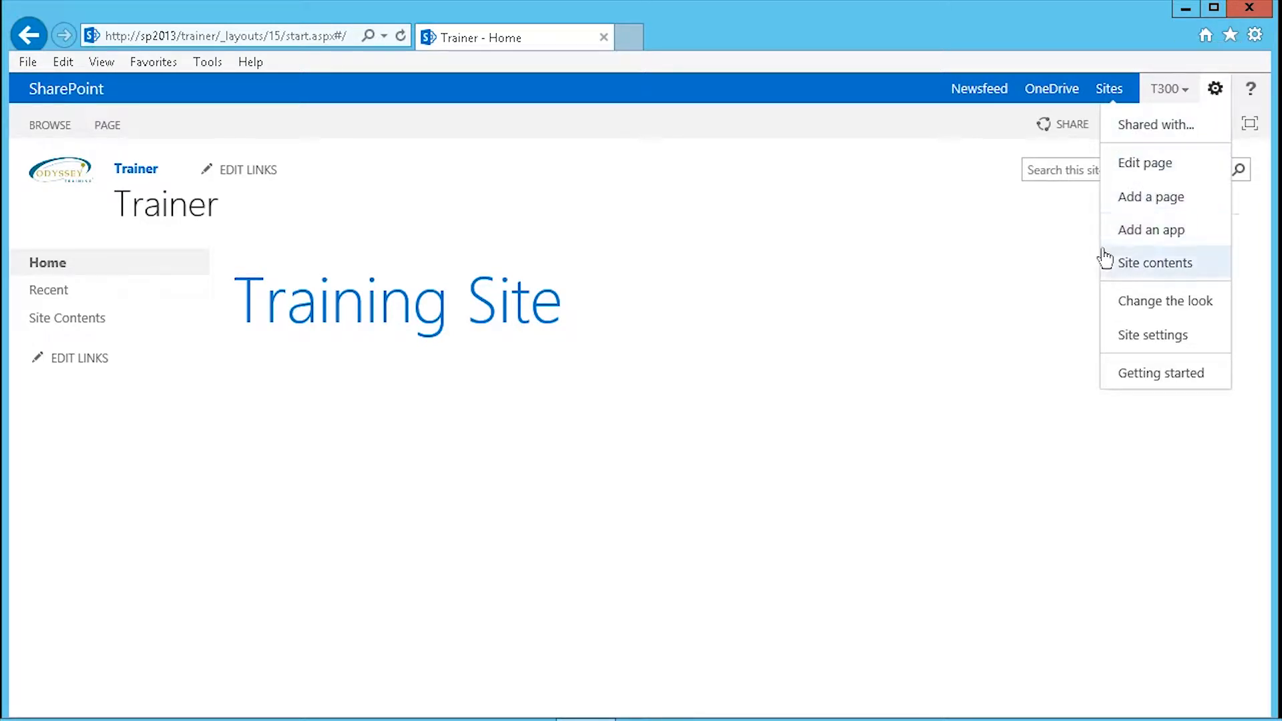
click(1155, 263)
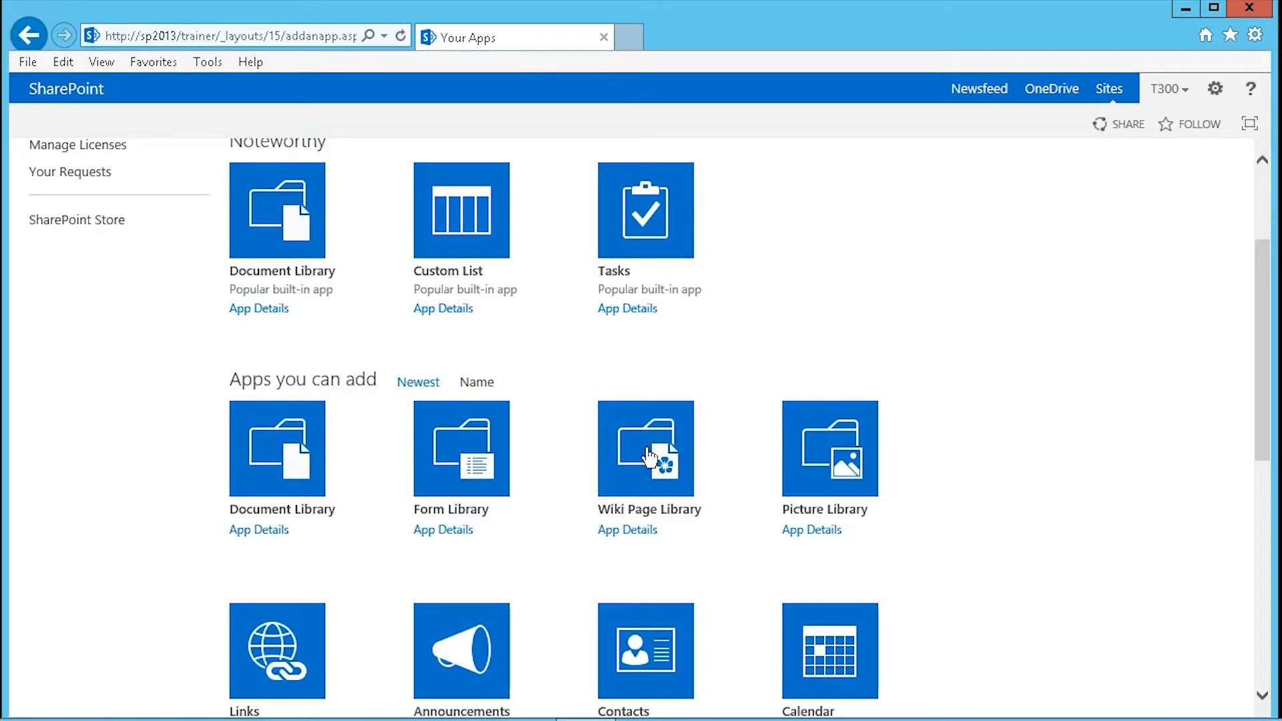
Step: Create a Wiki Page Library named 'FAQ about Excel'
click(645, 449)
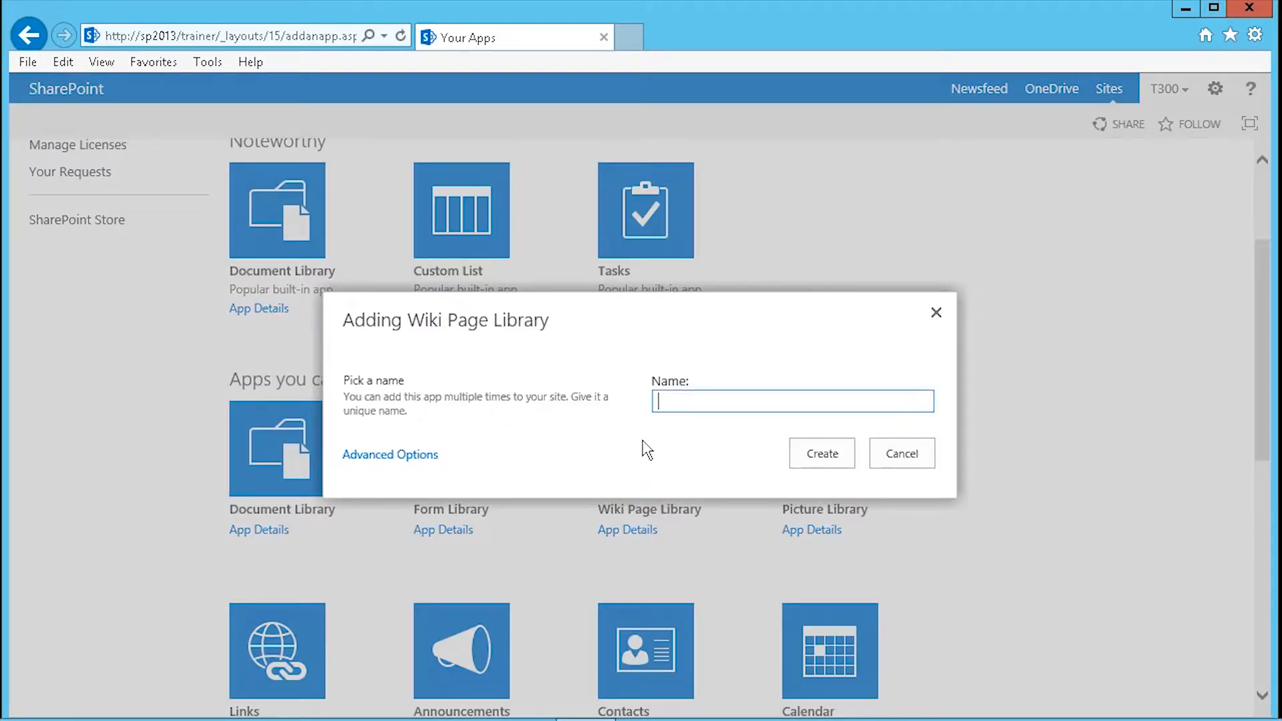
mouse_move(654, 437)
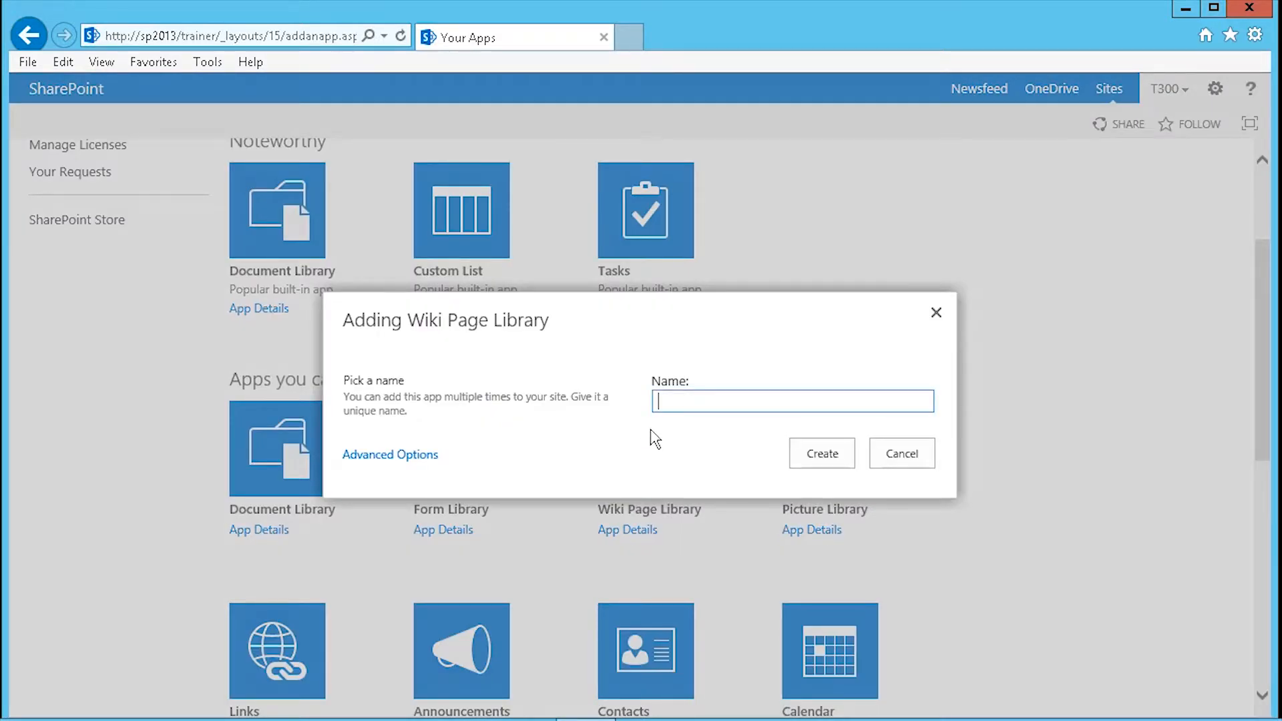
text(F)
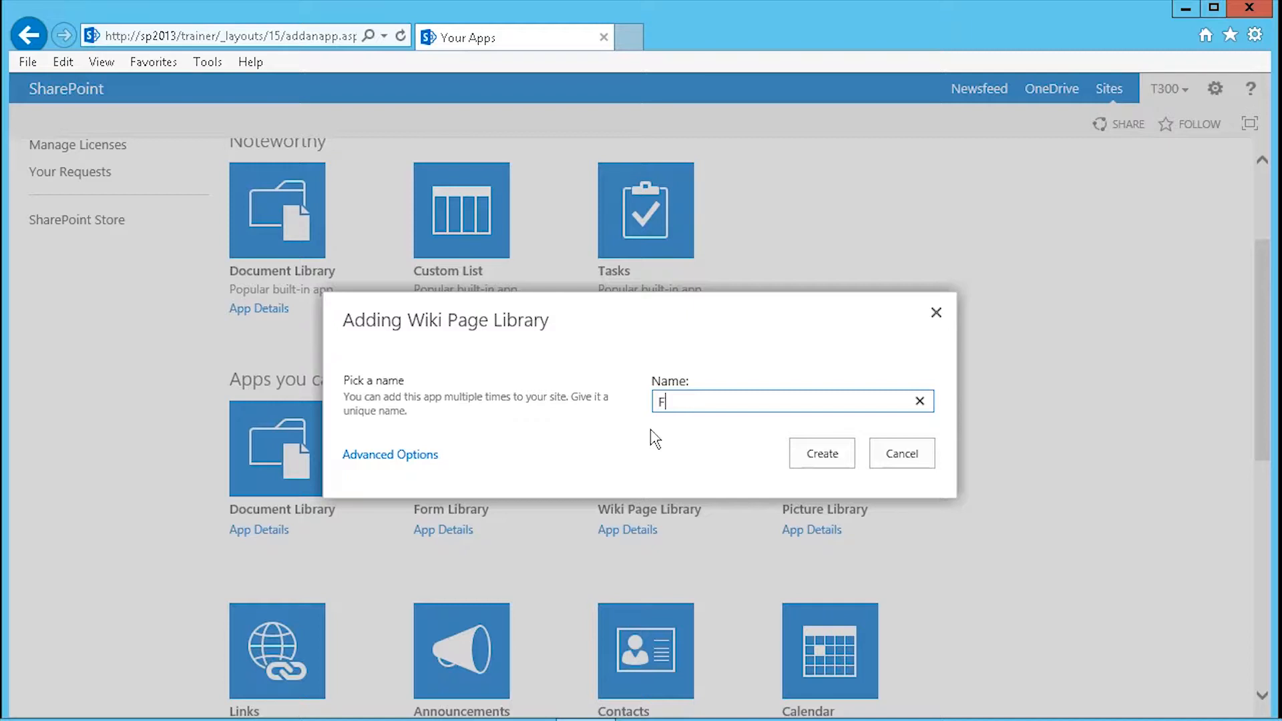
text(AQ abo)
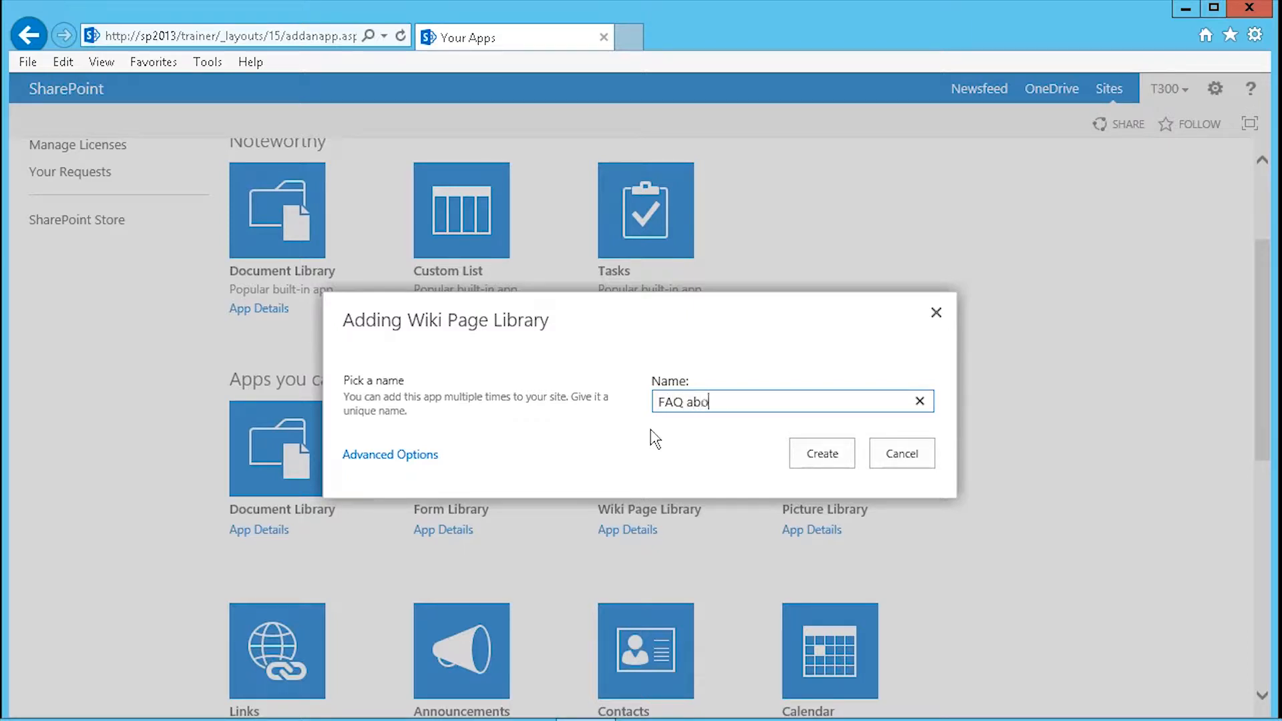
text(ut Exc)
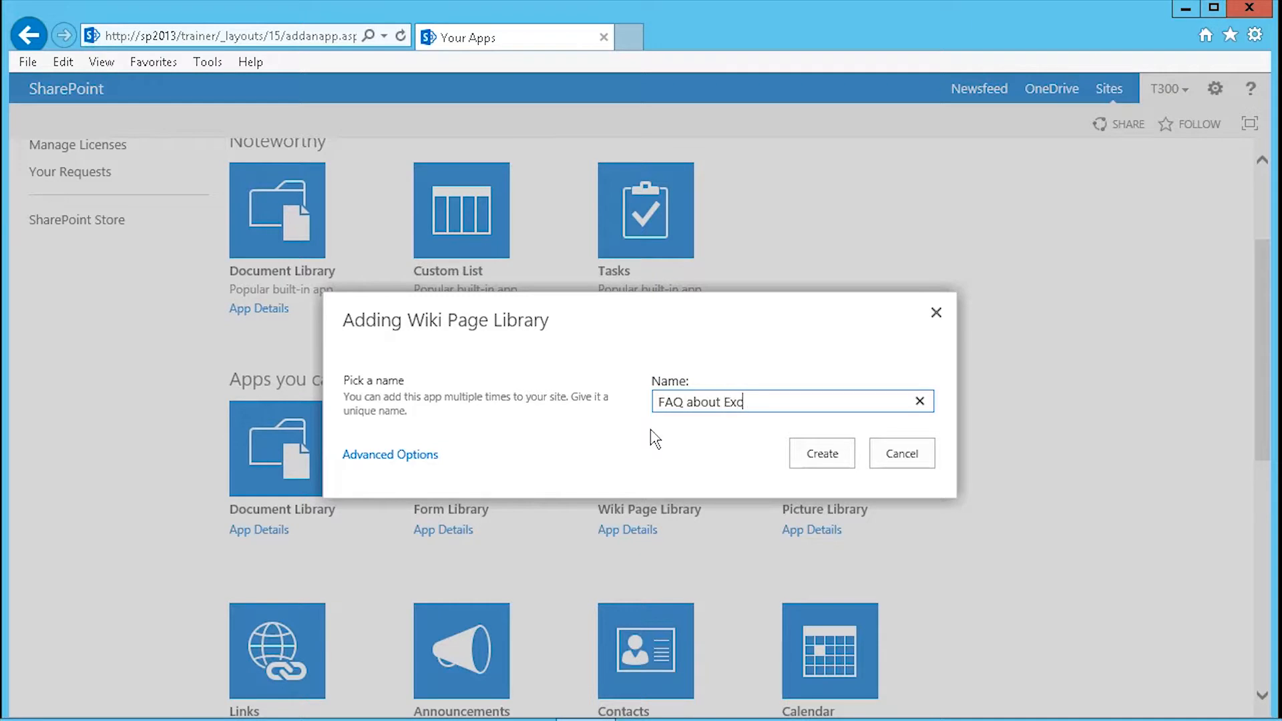
text(el)
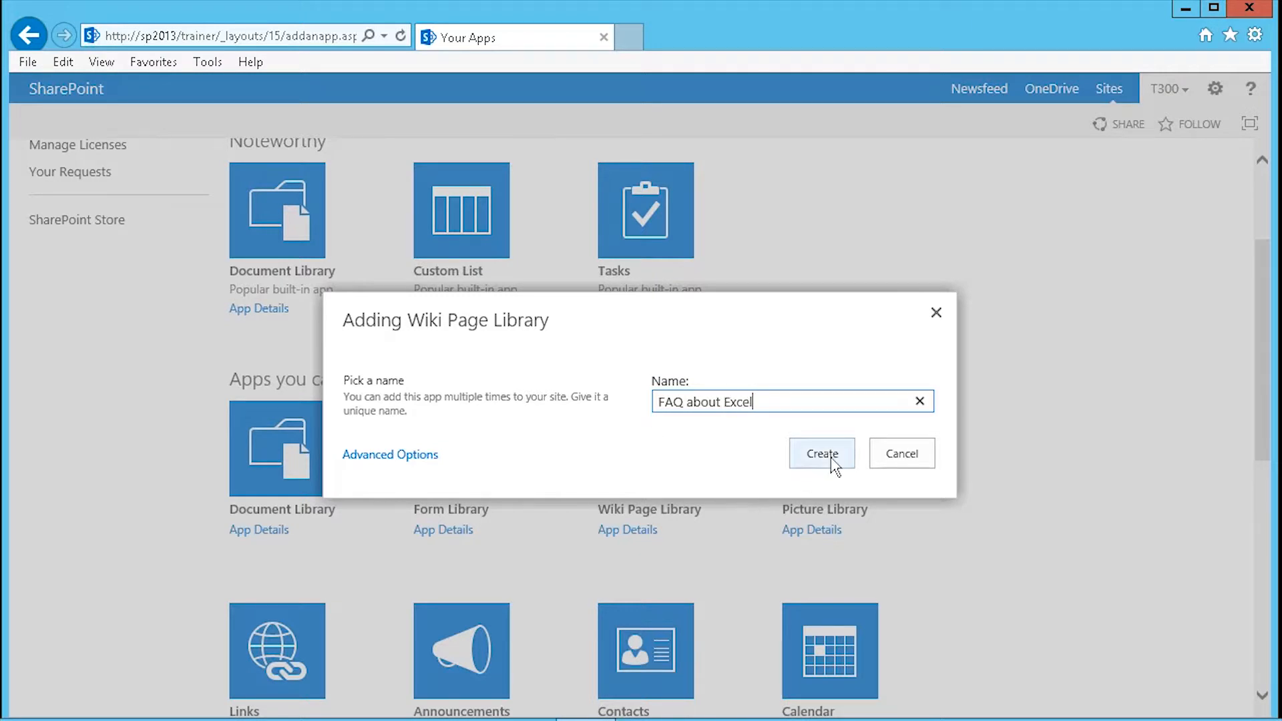
click(820, 453)
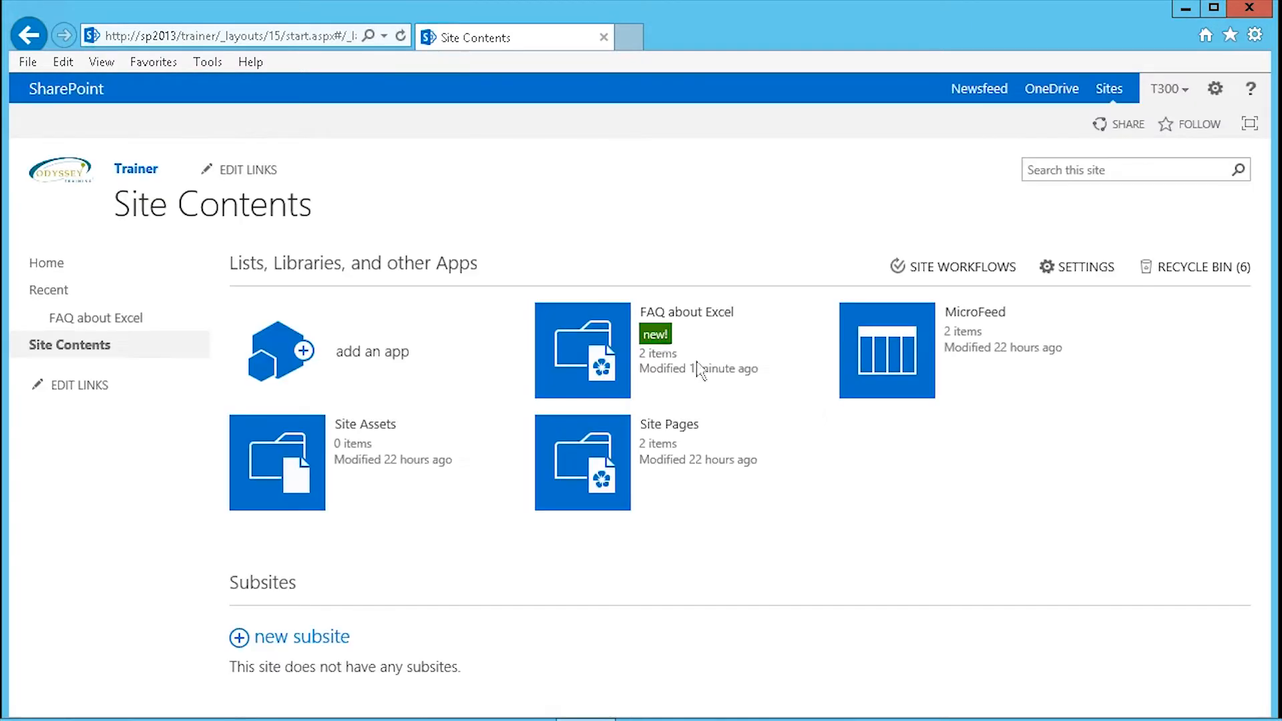
mouse_move(679, 350)
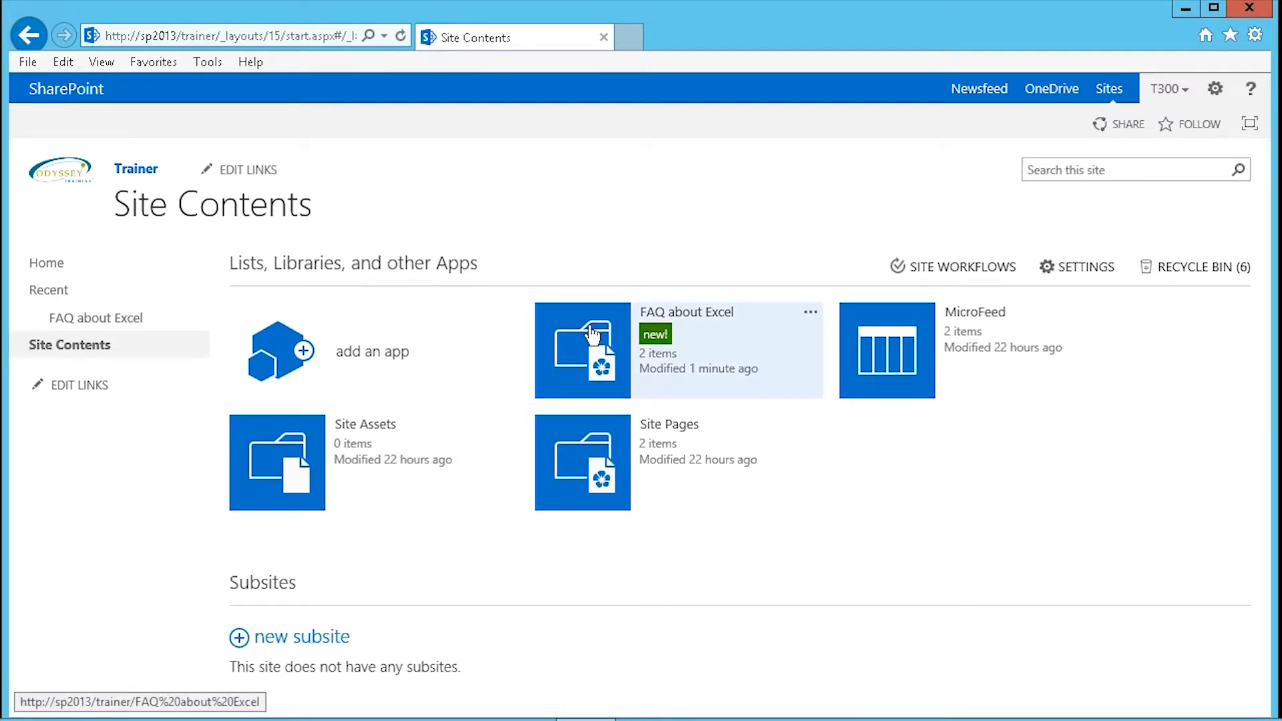
Step: Open the FAQ about Excel library's Home page and show the PAGE ribbon commands
click(47, 263)
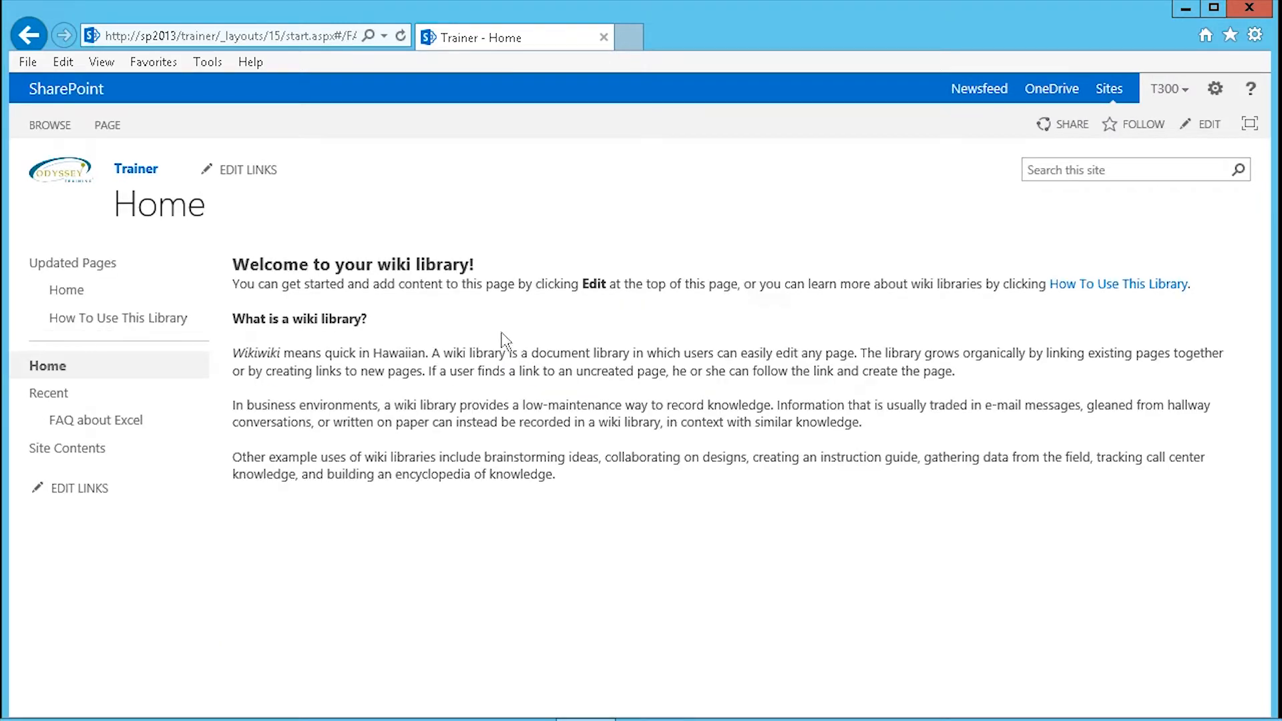
mouse_move(306, 445)
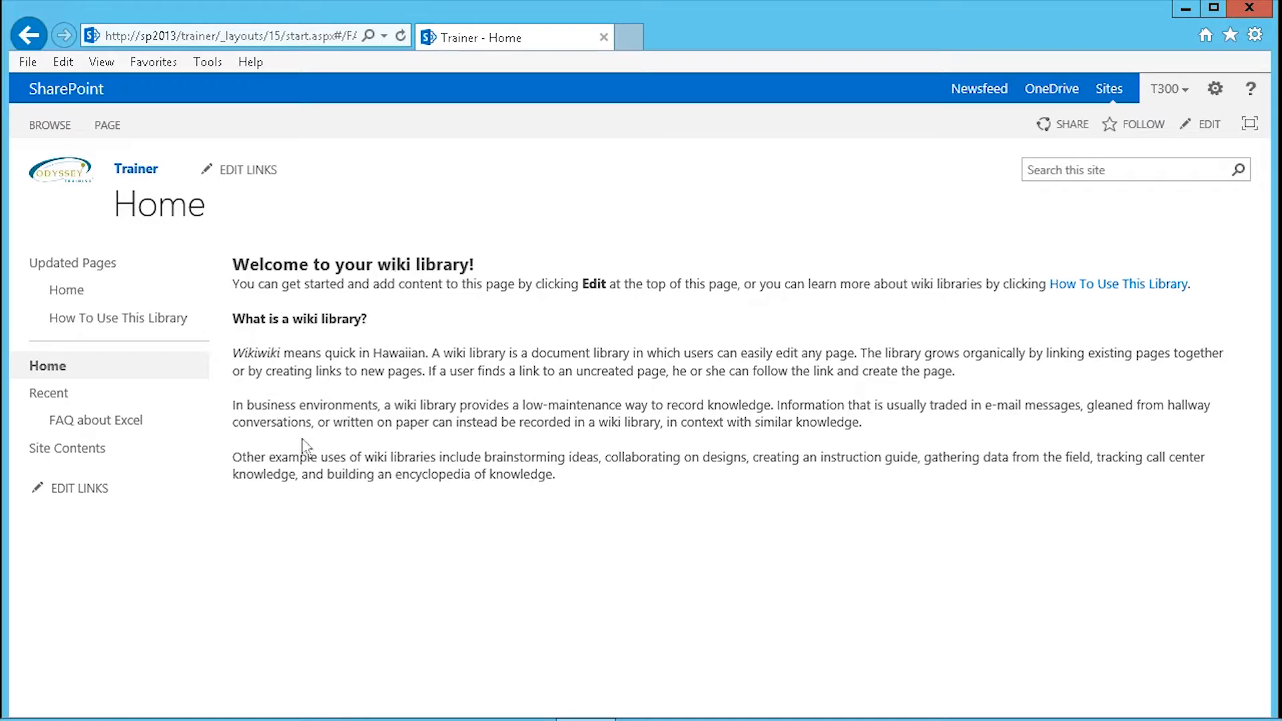
mouse_move(342, 451)
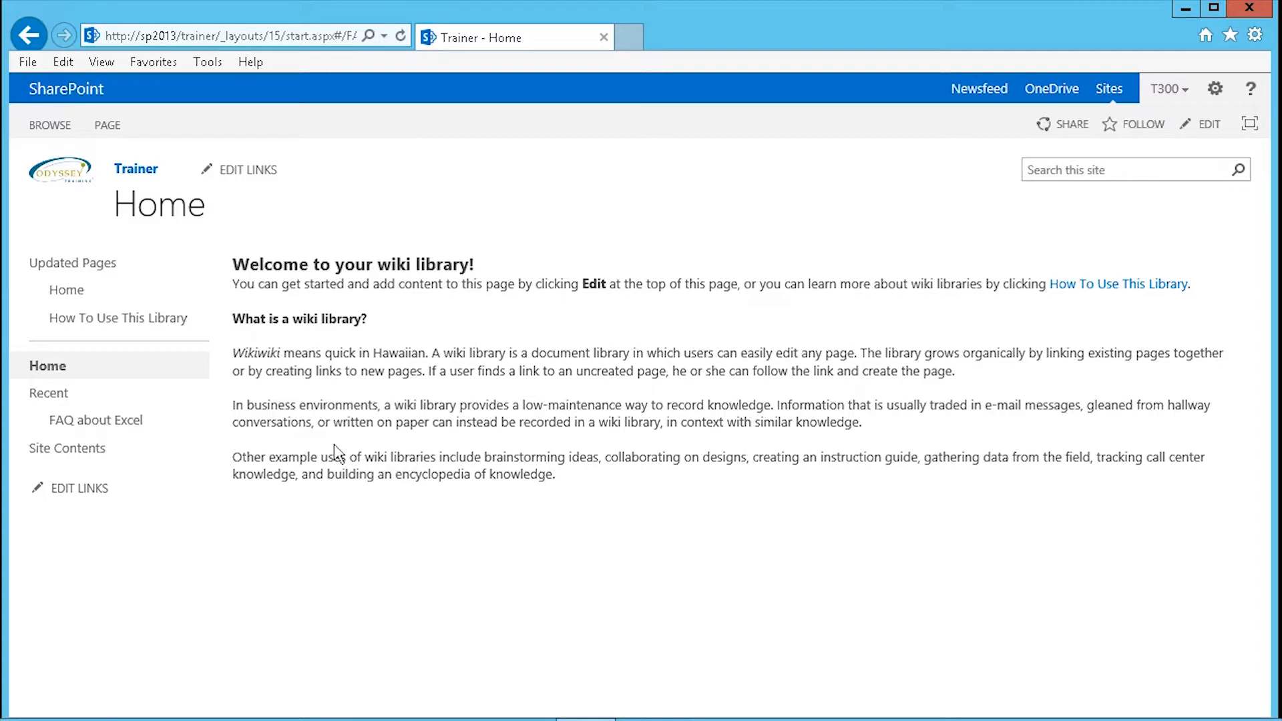
mouse_move(185, 295)
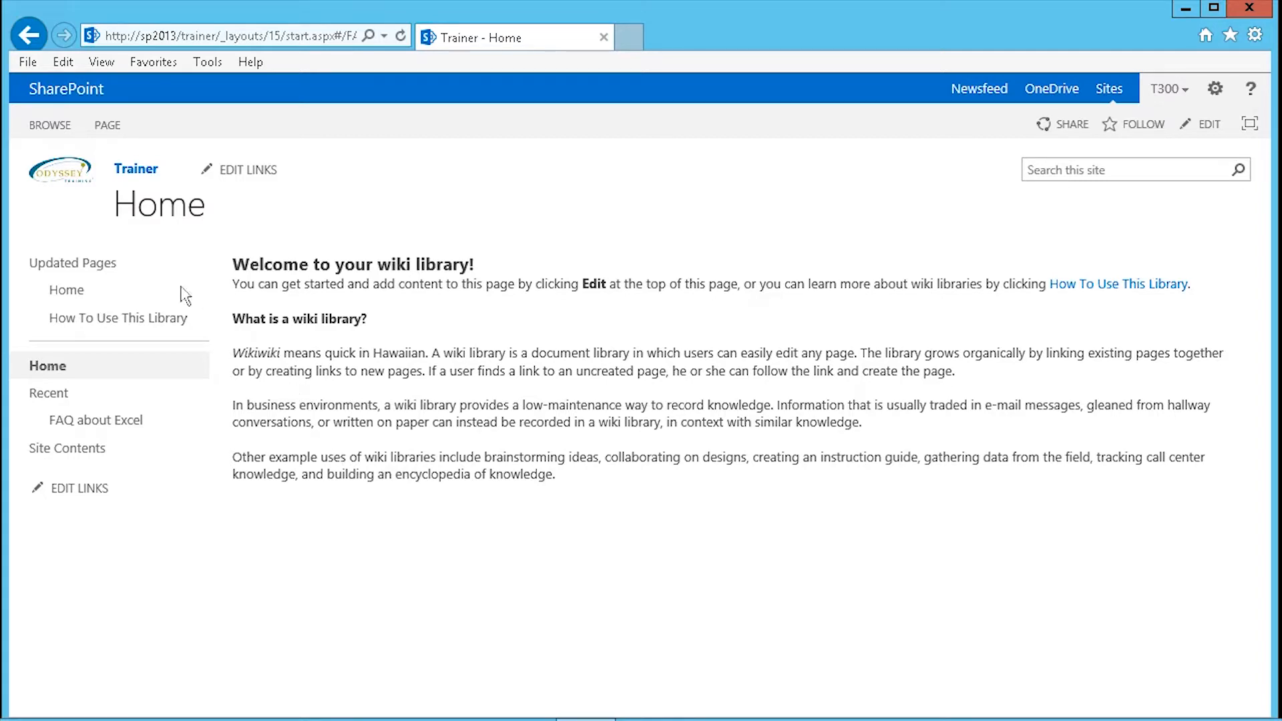
click(107, 124)
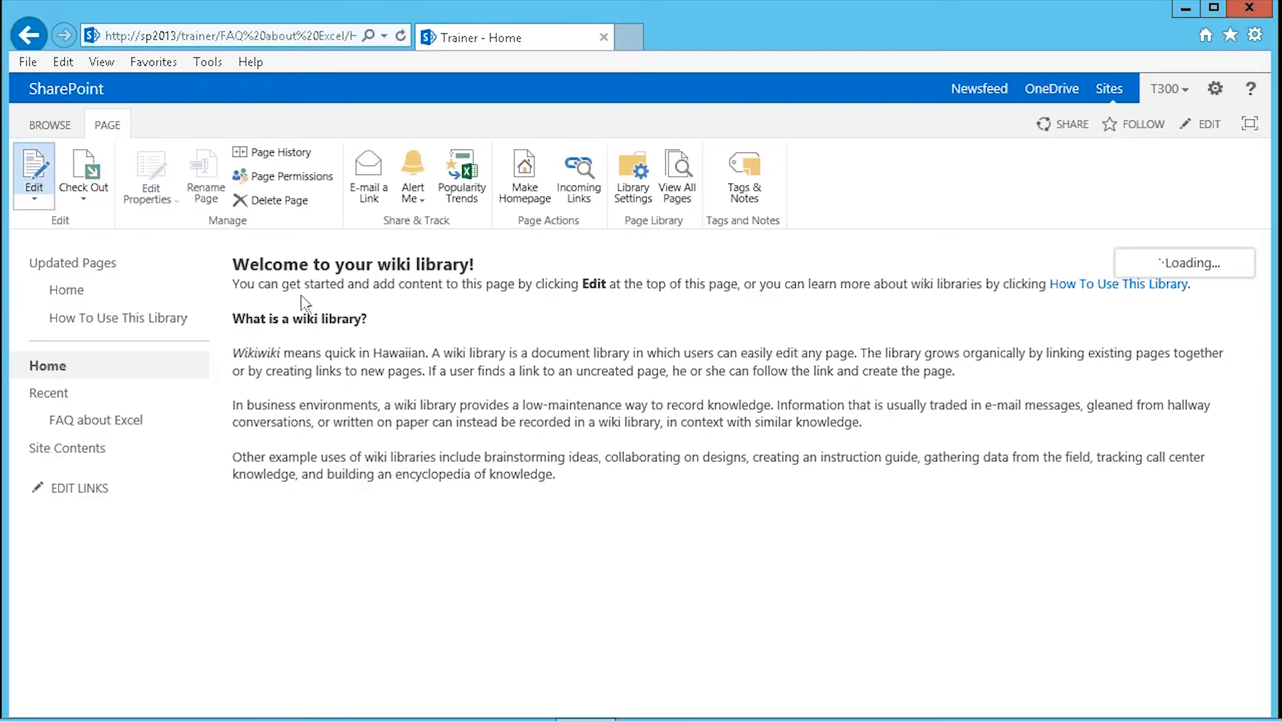
Step: Edit the Home page, clear its default welcome text, and save it empty
click(33, 174)
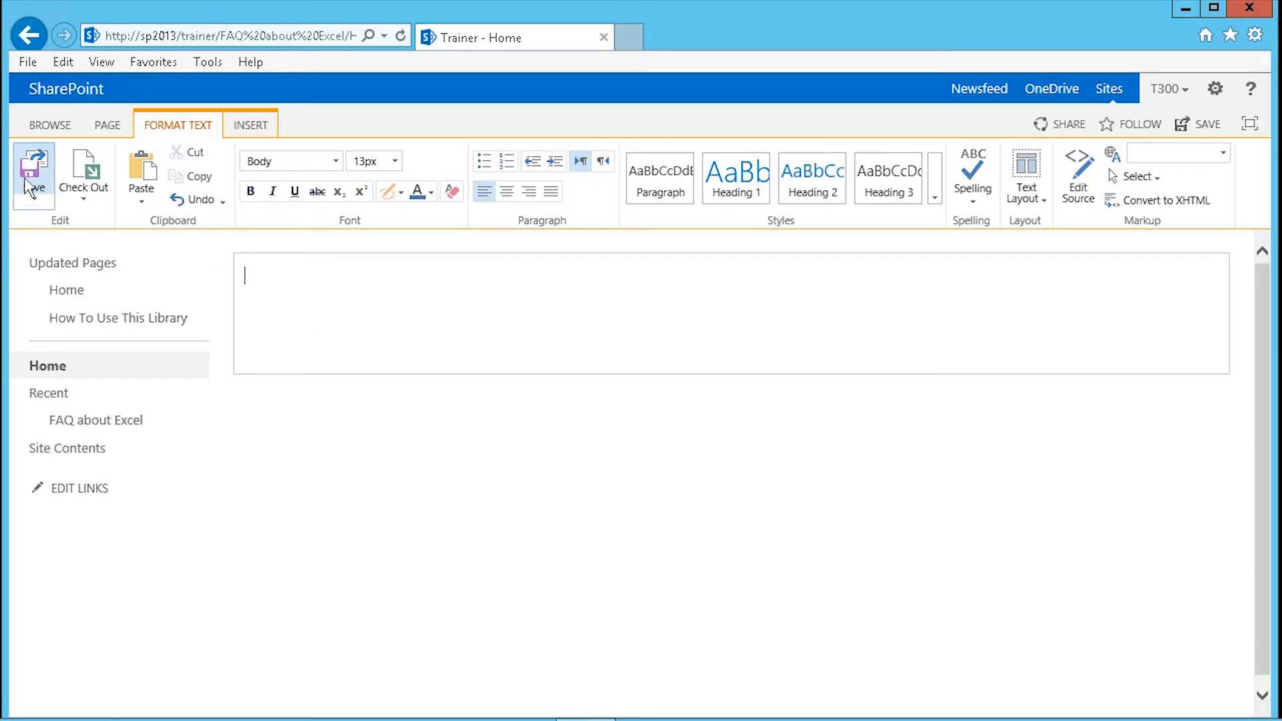
click(34, 168)
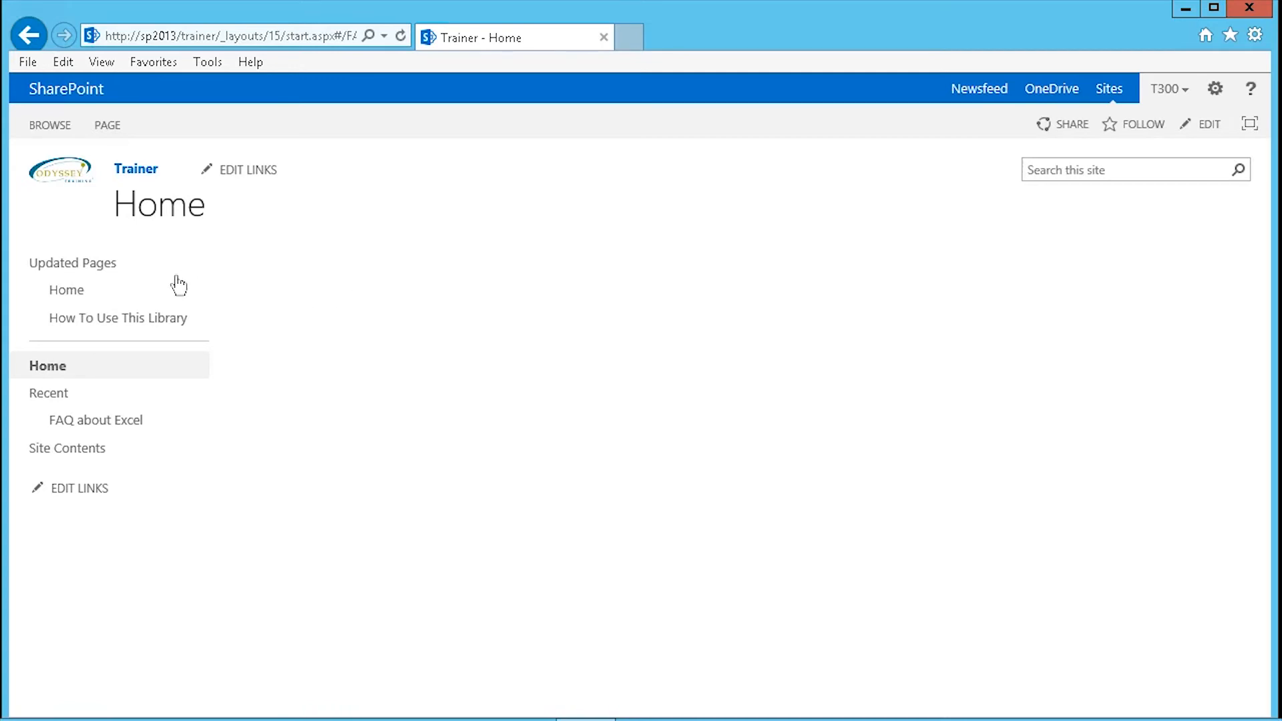
mouse_move(66, 289)
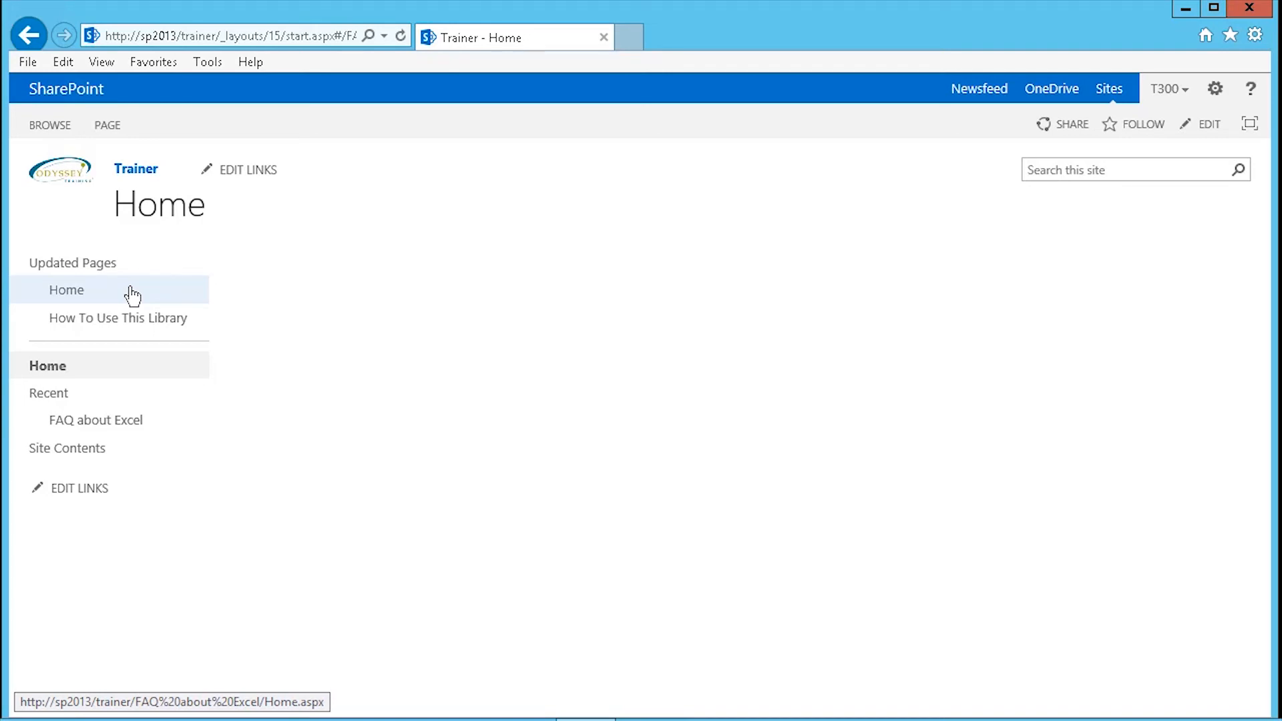
mouse_move(245, 301)
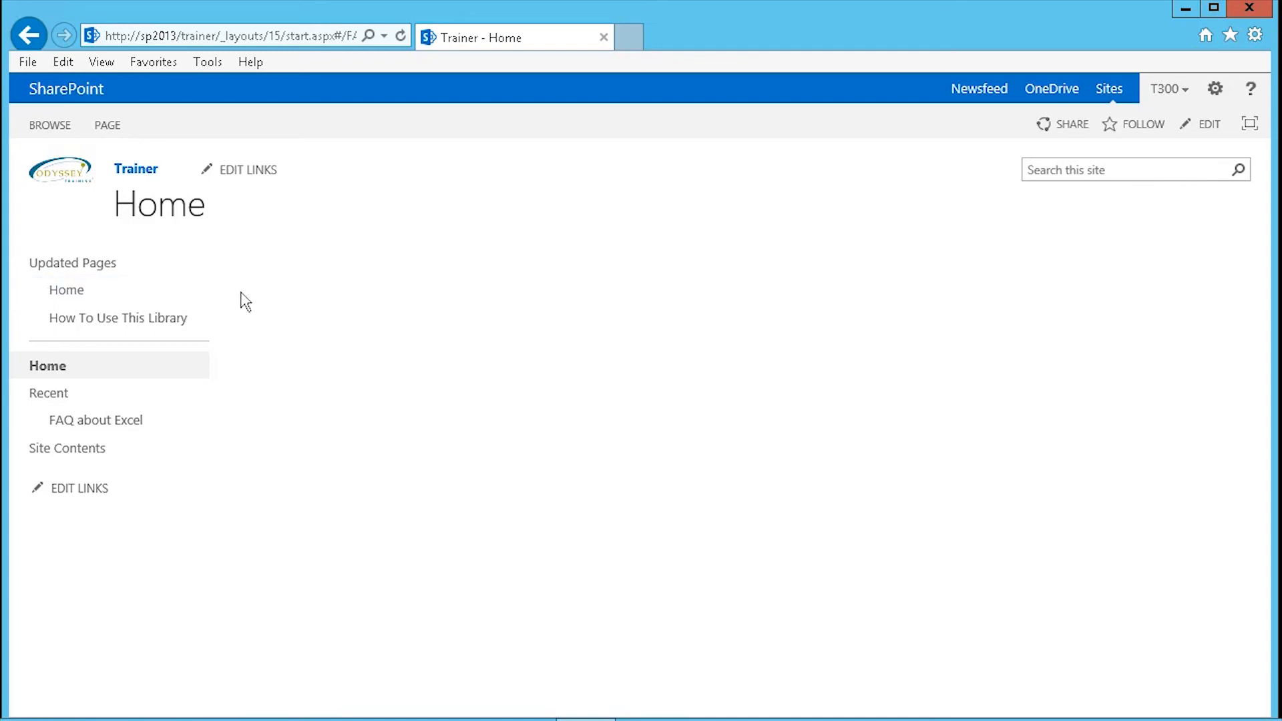